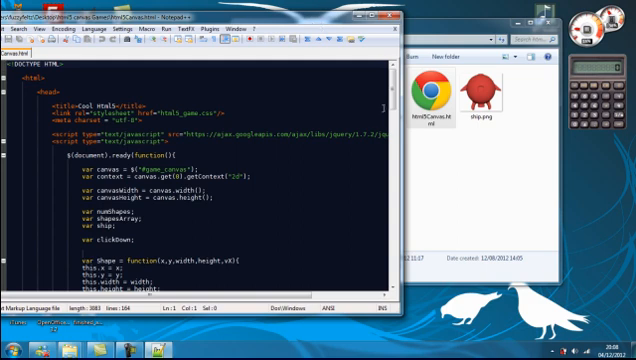
Add the condition if(redShip.y < 0){ after the clickDown if/else in animate
scroll(down, 3)
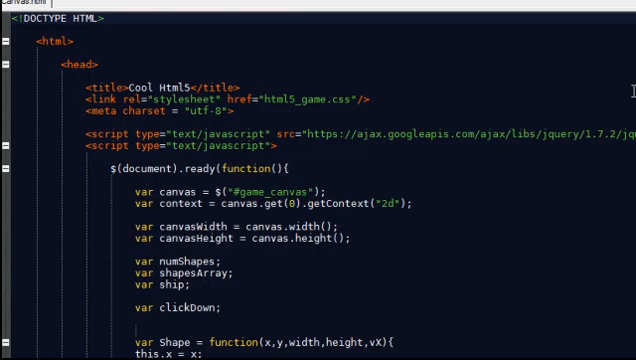
scroll(down, 3)
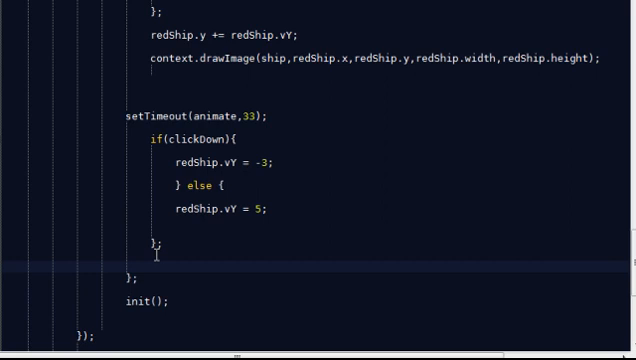
text(if(r)
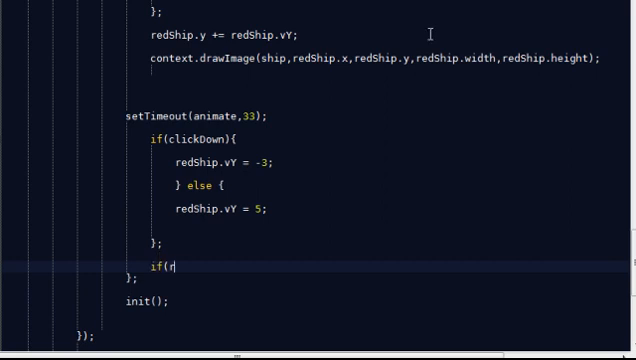
text(edShip.)
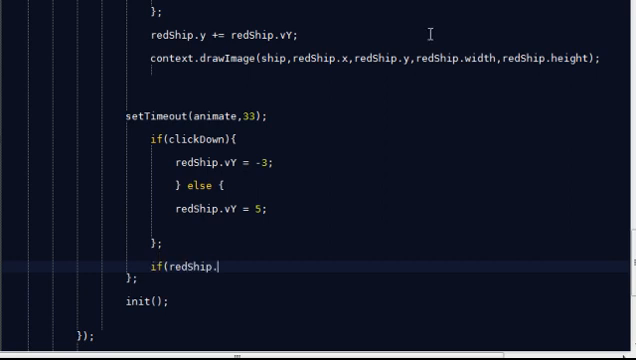
text(y)
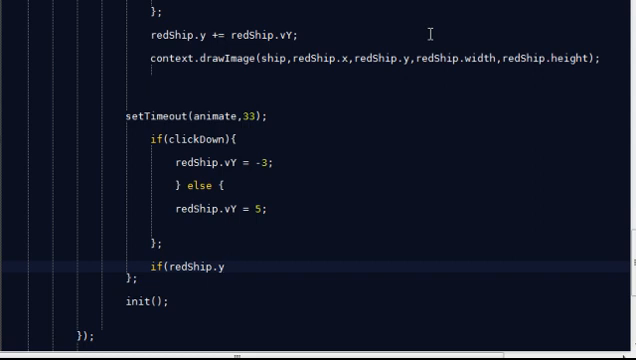
text(< 0)
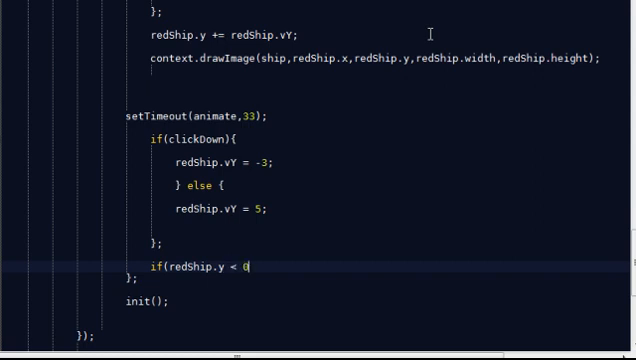
text())
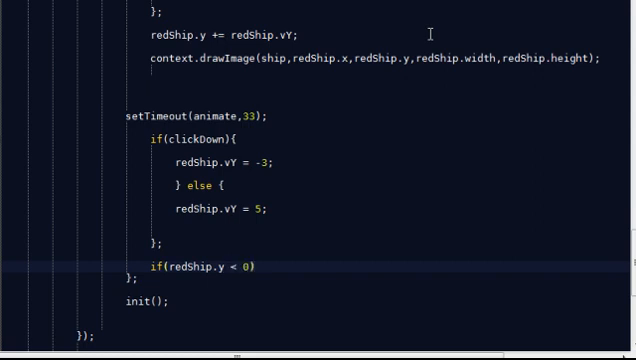
text({)
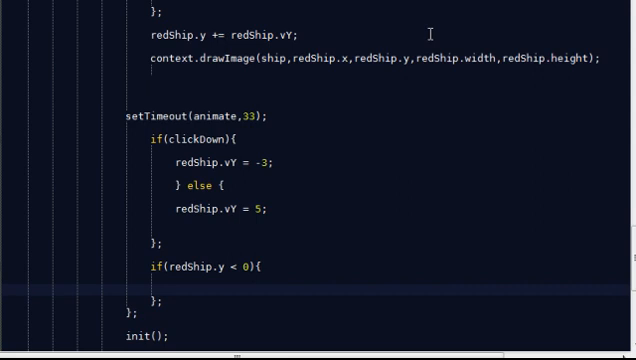
Write the block body redShip.y = 0 so the ship stays below the top edge
text(rer)
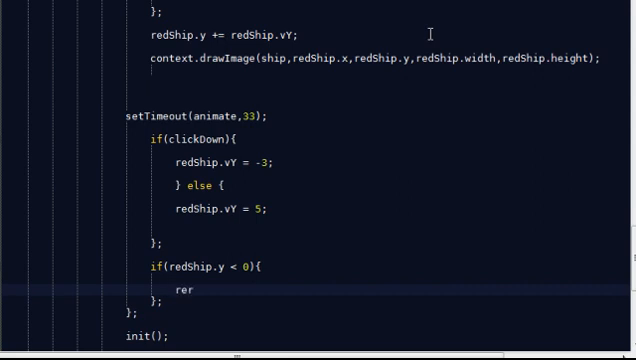
key(Backspace)
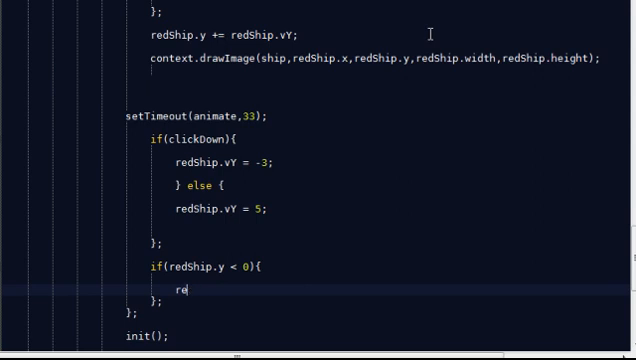
text(dShip)
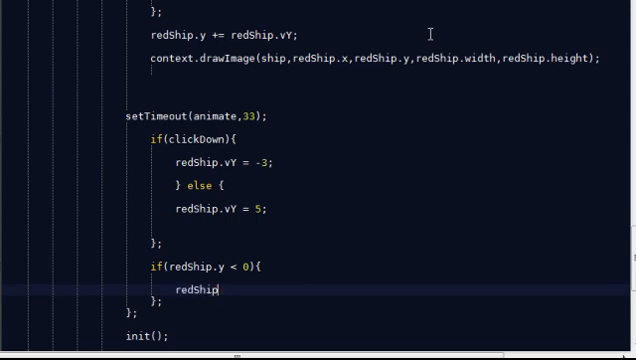
text(.y =)
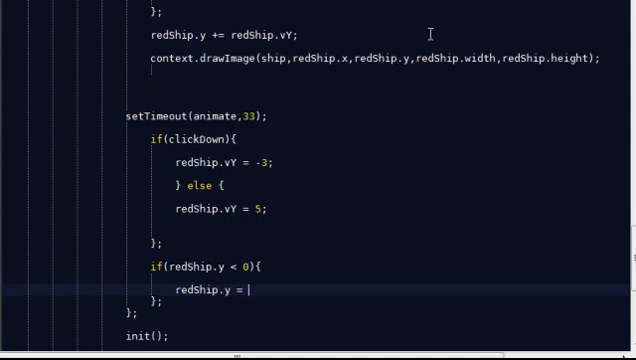
text(0;)
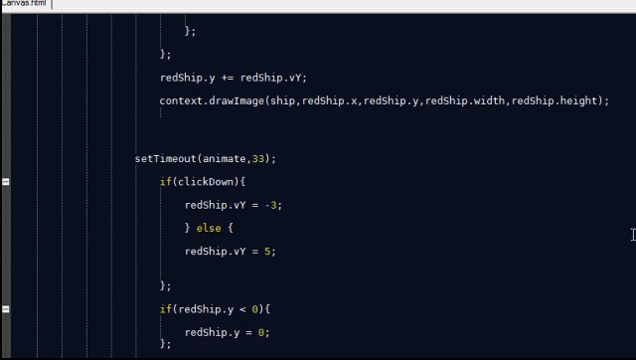
Add the declaration var playGame; above var numShapes in the variable list
scroll(down, 3)
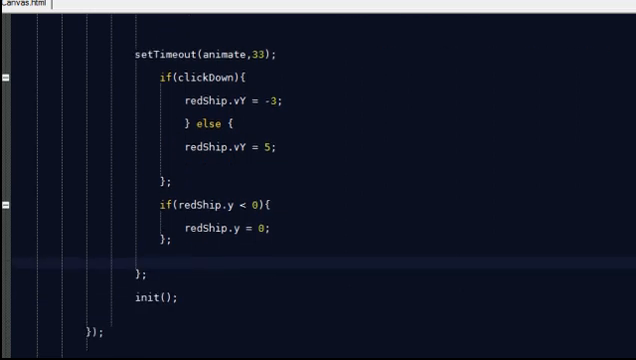
text(if)
text(var)
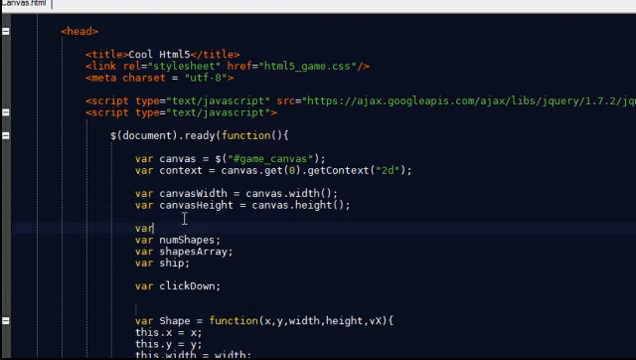
text(P)
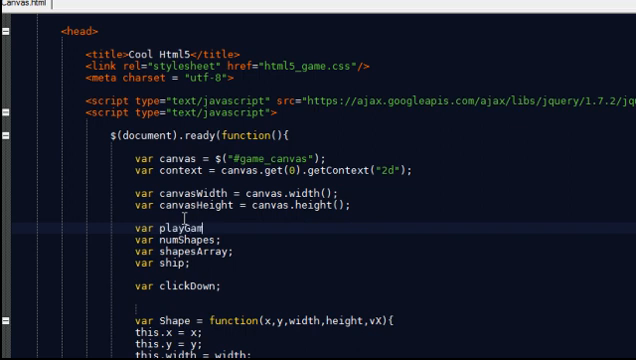
text(e;)
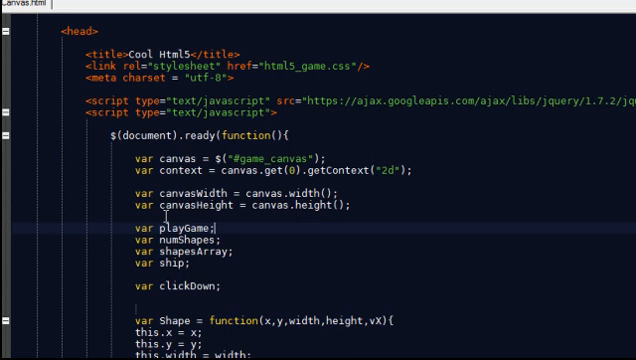
mouse_move(192, 290)
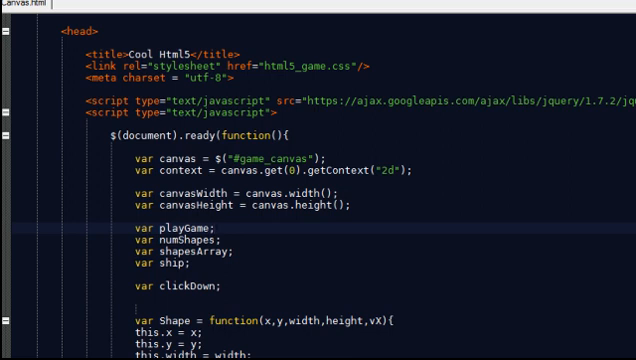
scroll(down, 3)
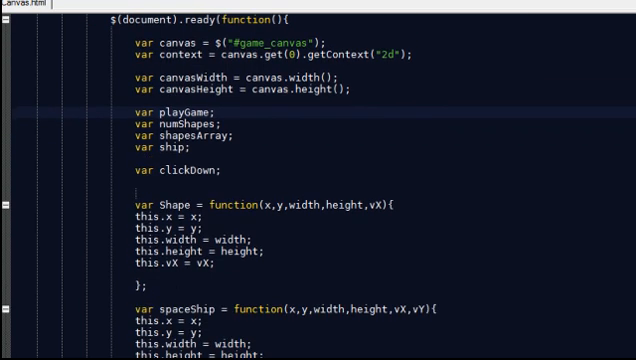
Write playGame = false; in init on the line before startGame();
scroll(down, 3)
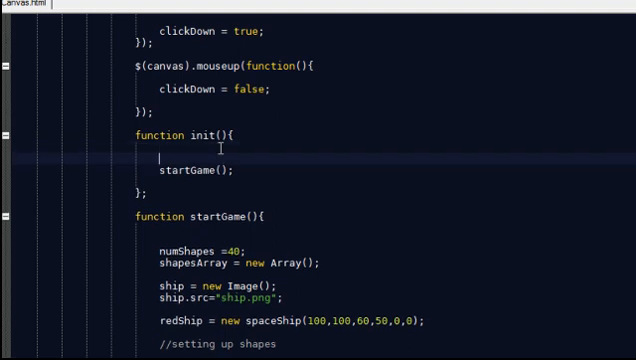
text(playd)
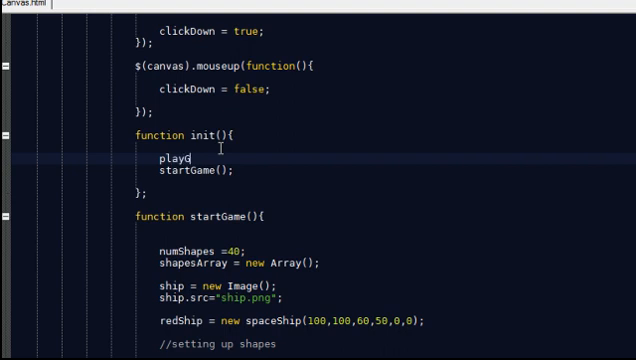
text(Game)
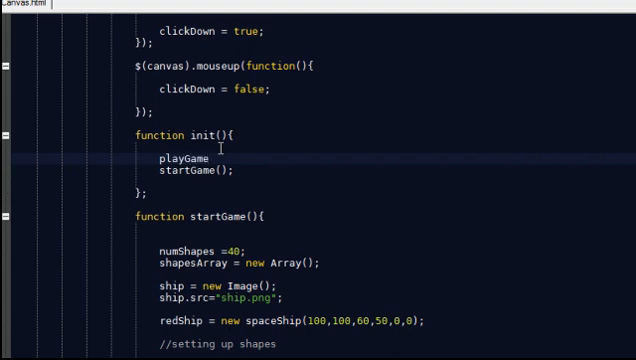
text(= fal)
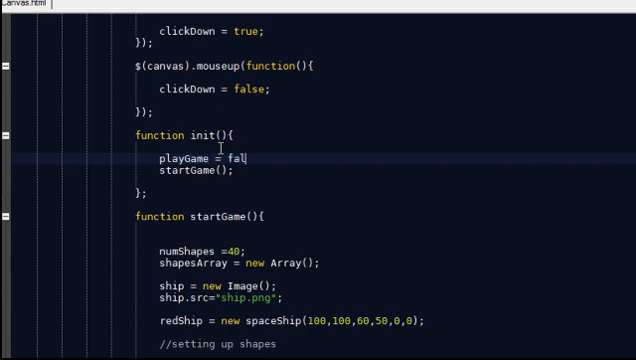
text(se;)
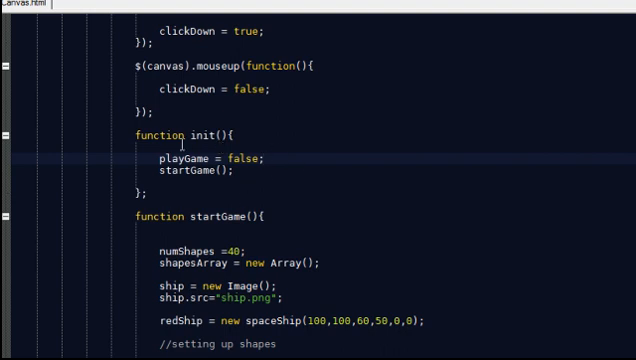
scroll(down, 3)
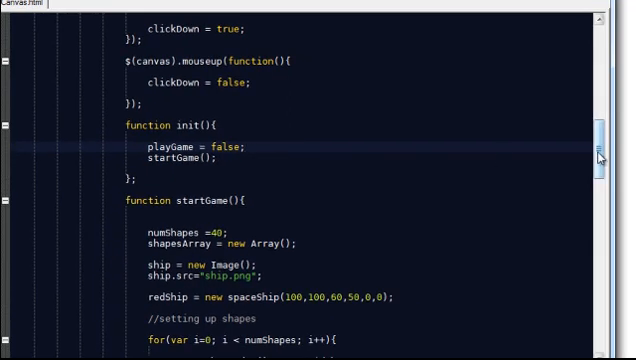
Write playGame = true; at the top of startGame above numShapes = 40;
scroll(down, 3)
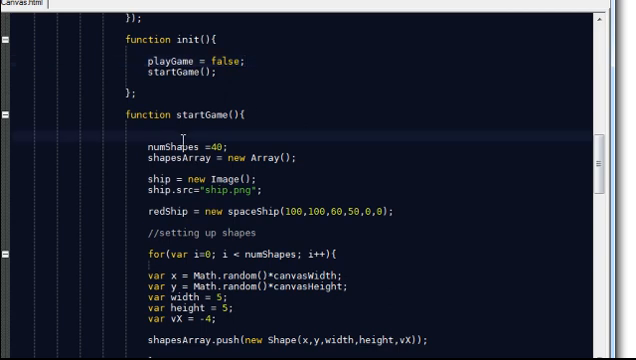
text(playGame)
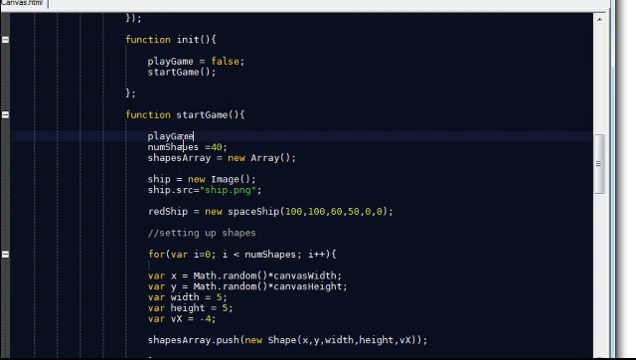
text(= tr)
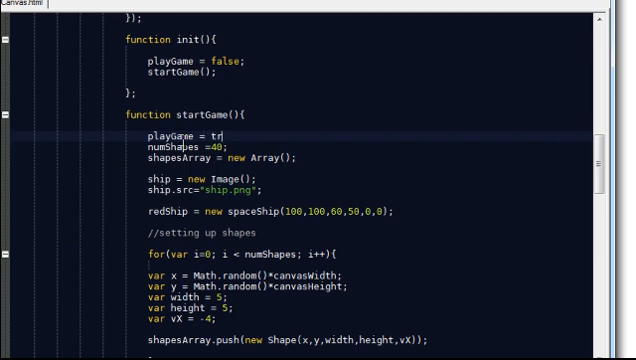
text(ue;)
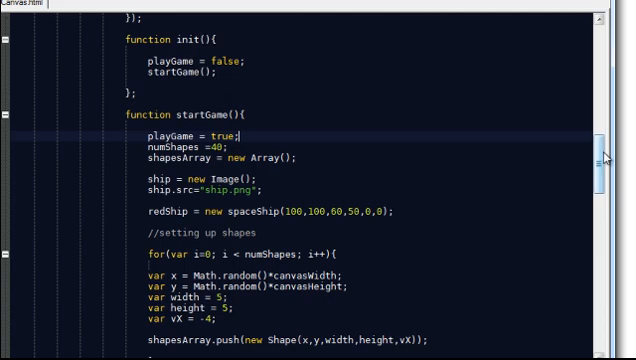
scroll(down, 3)
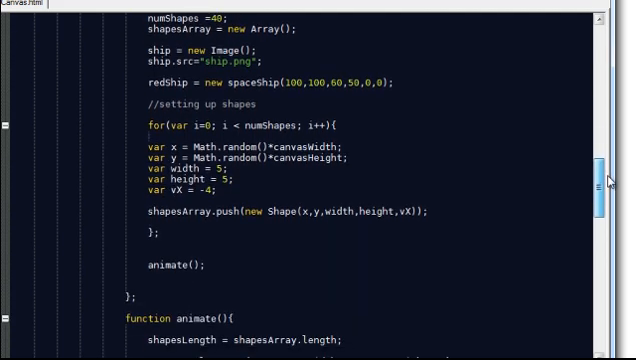
scroll(down, 3)
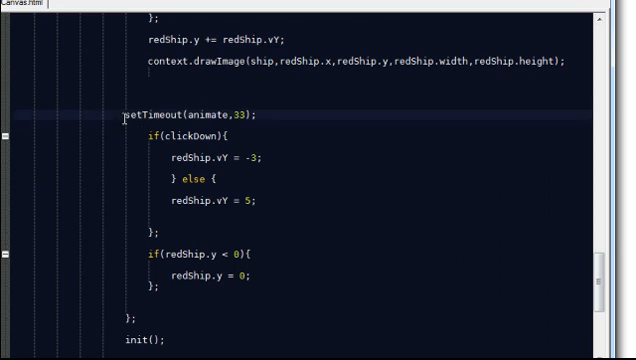
Wrap setTimeout(animate,33) in an if(playGame){ } block
text(if()
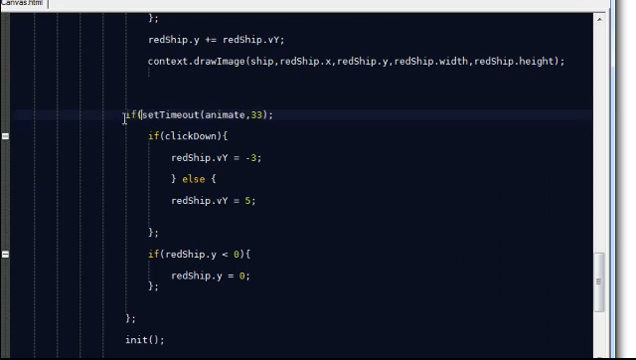
text(playGame)
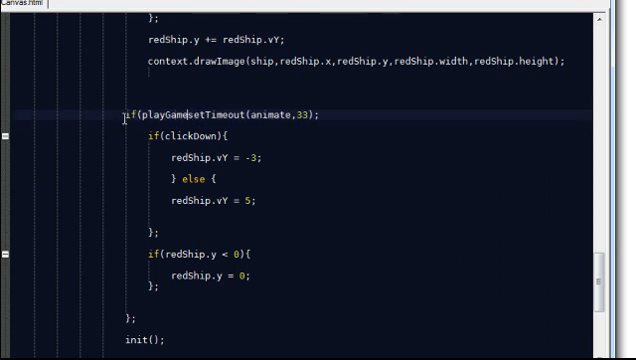
text(){)
text(};)
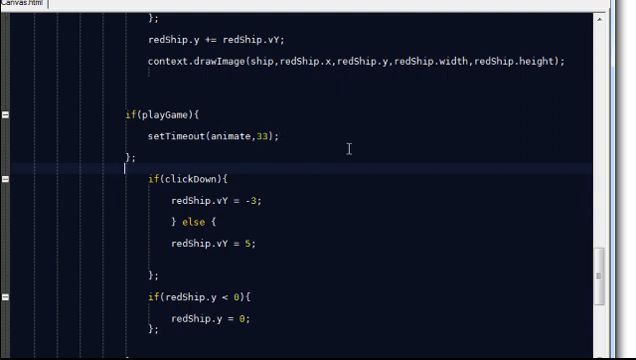
scroll(down, 3)
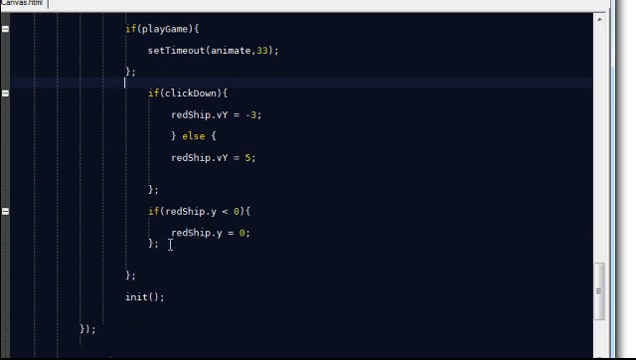
Add the condition if(redShip.y+redShip.height > canvasHeight){ below the top-boundary check
text(if()
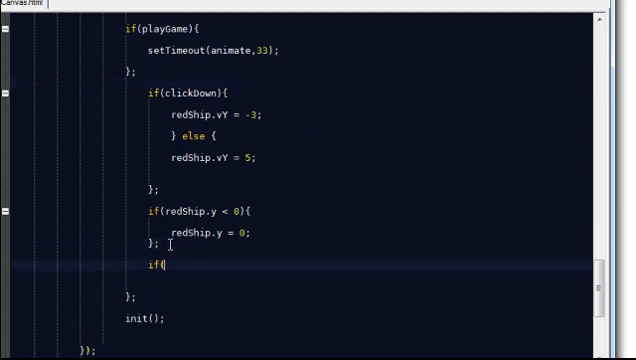
text(re)
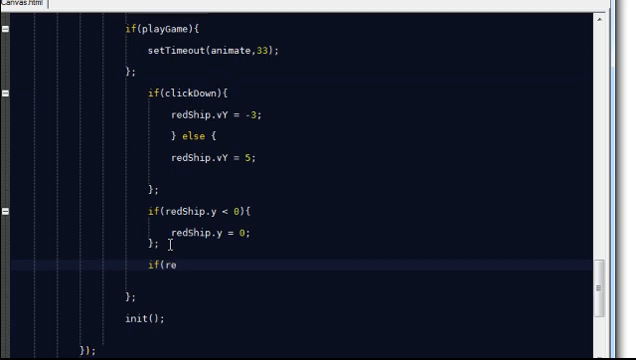
text(dShi)
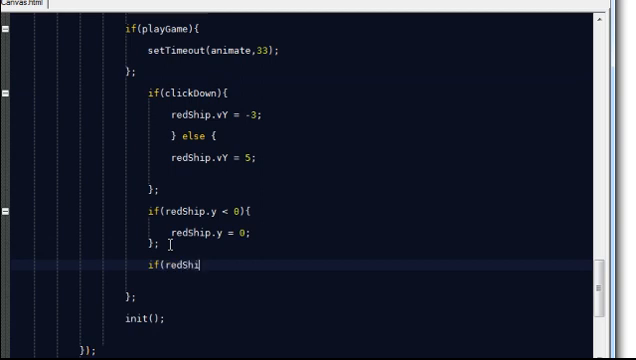
text(.)
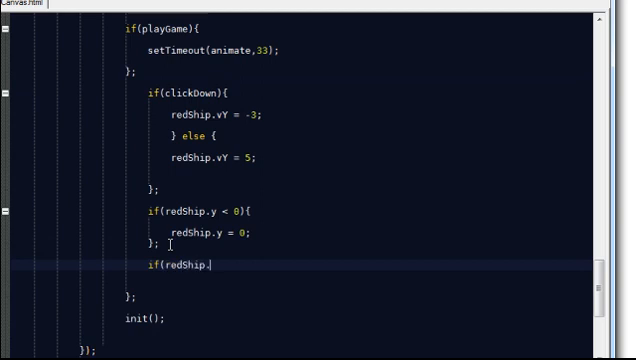
text(y >)
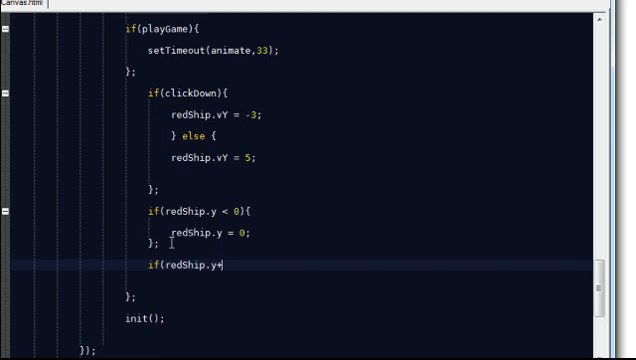
text(redShip.height)
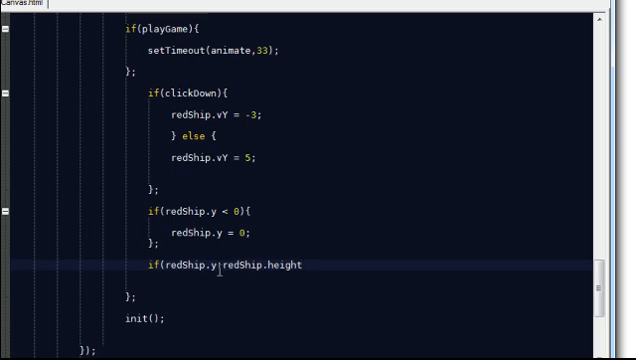
text(+)
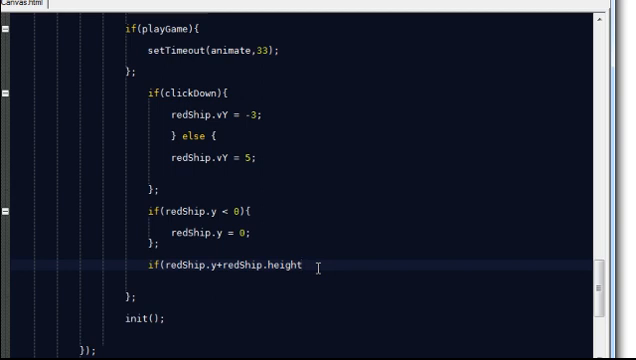
text(>)
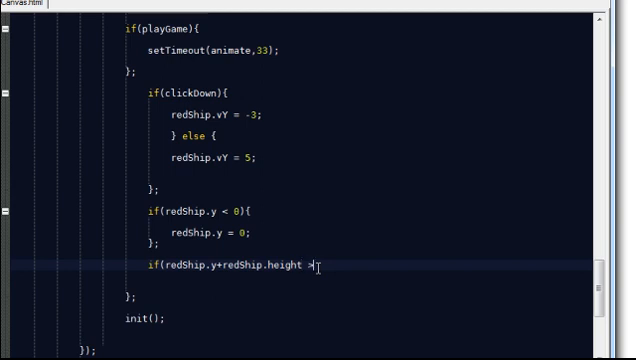
text(canvasHe)
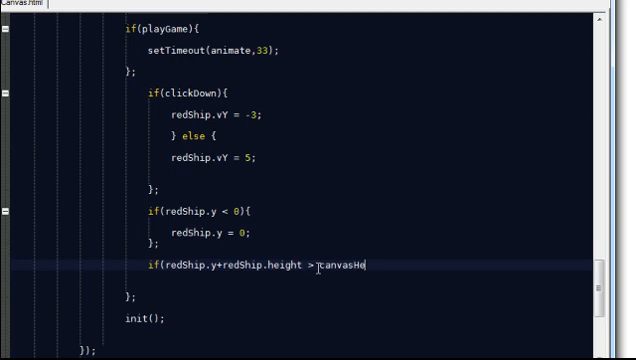
text(ight){)
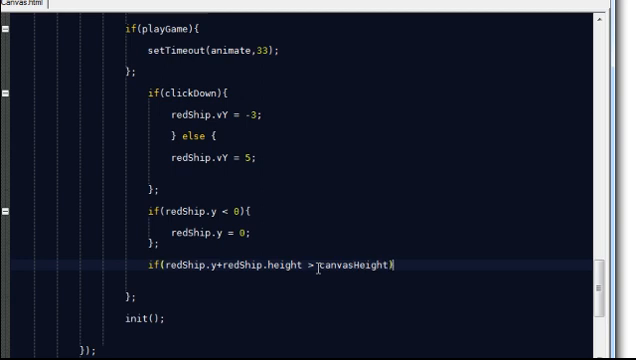
text(){)
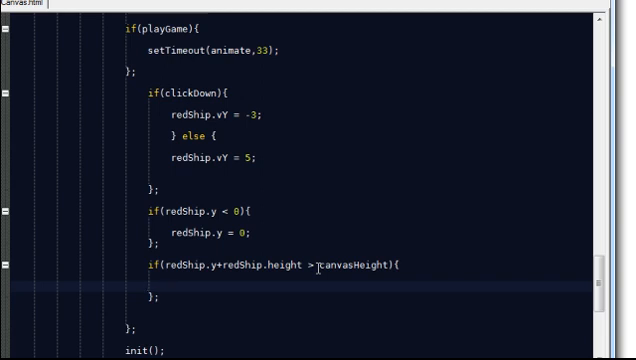
mouse_move(320, 270)
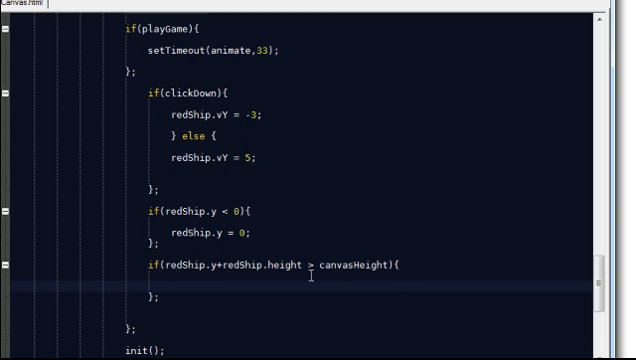
Write the block body playGame = false; so the game stops at the bottom edge
click(178, 288)
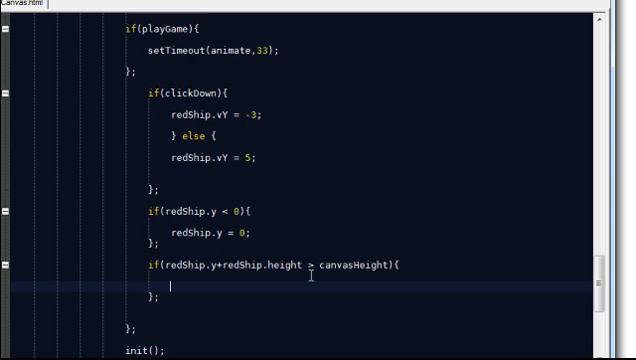
text(playGA)
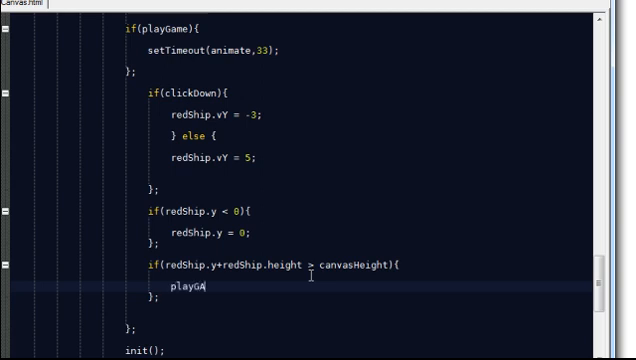
text(me)
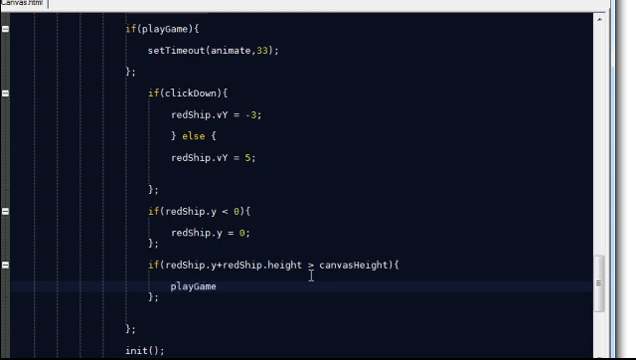
text(= false;)
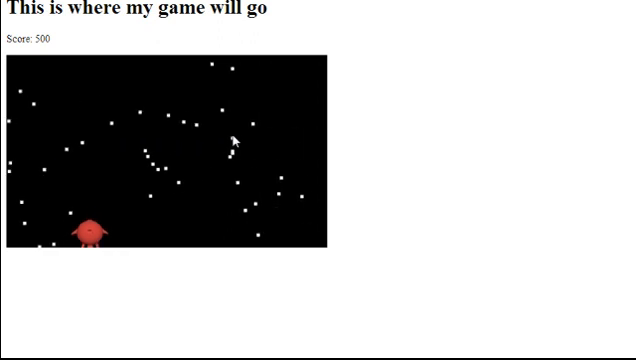
mouse_move(254, 192)
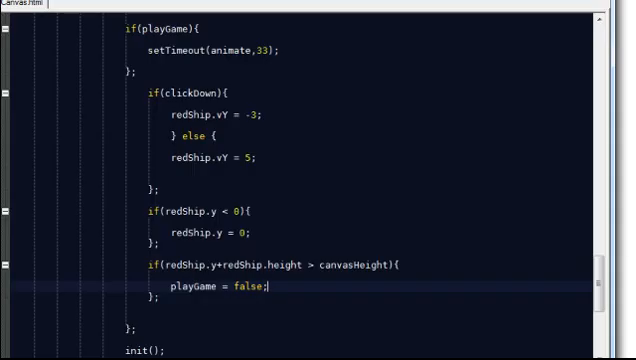
scroll(up, 3)
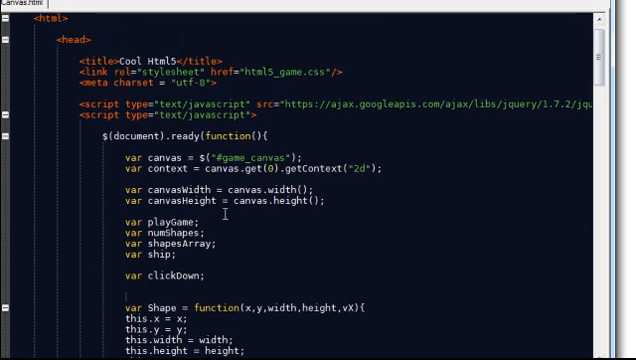
scroll(down, 3)
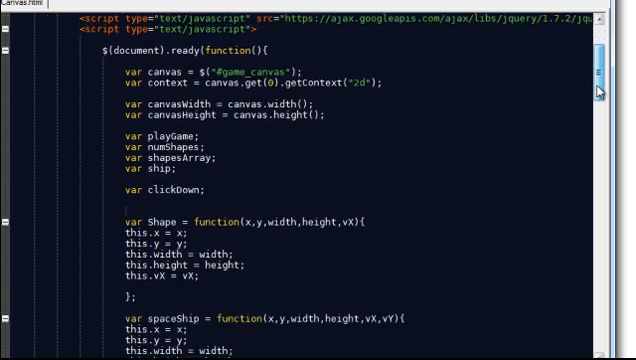
scroll(down, 3)
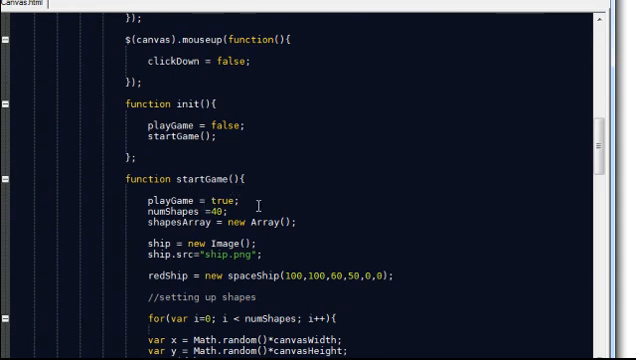
scroll(down, 3)
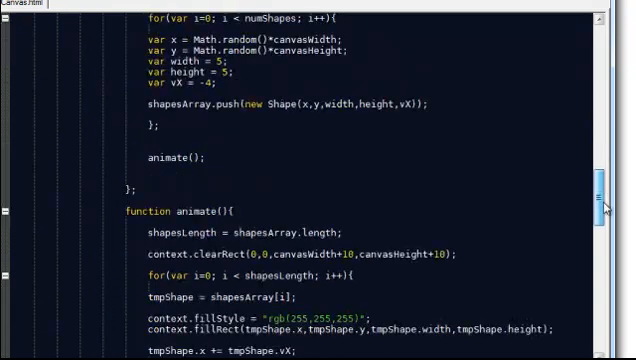
scroll(down, 3)
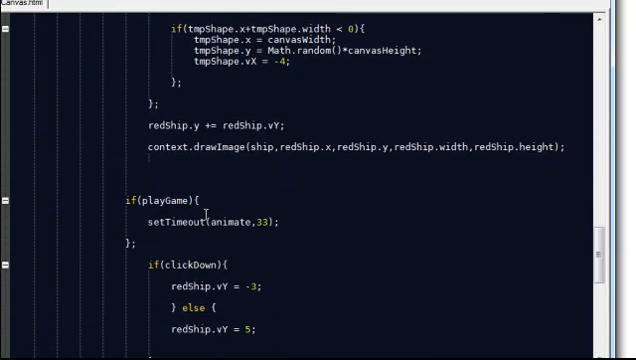
mouse_move(148, 188)
text(playGame = false;)
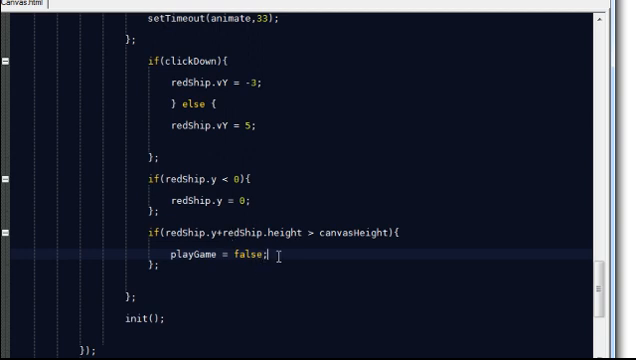
scroll(up, 3)
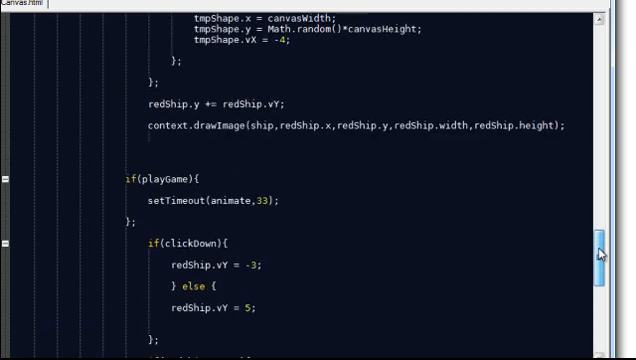
scroll(down, 3)
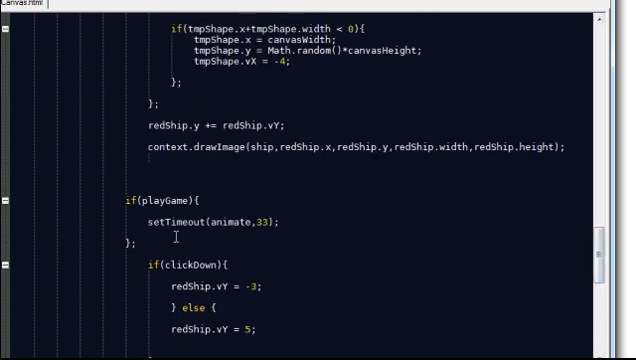